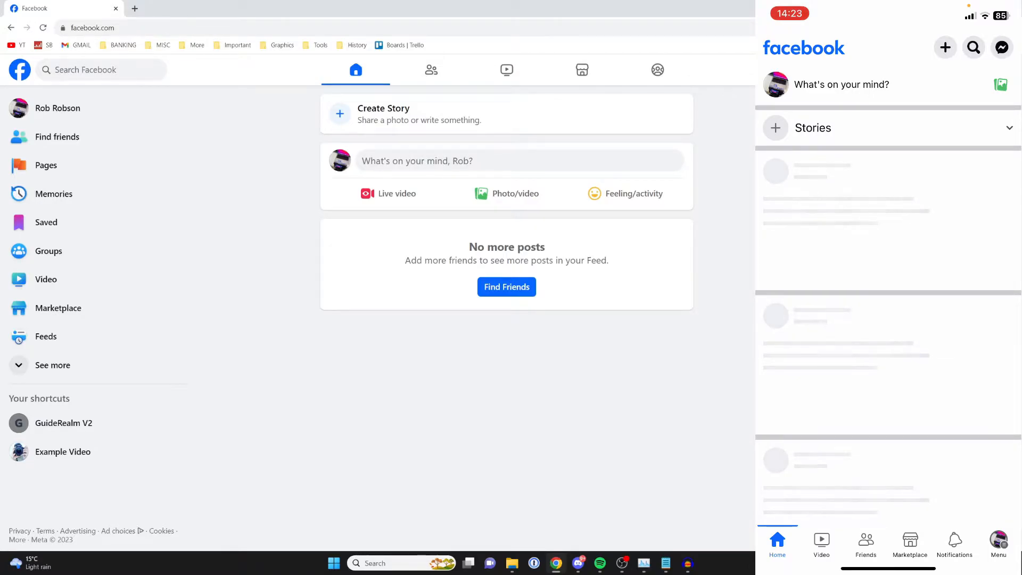
- Show the Pages screen listing managed Pages and deactivated Pages in the mobile app
left_click(997, 543)
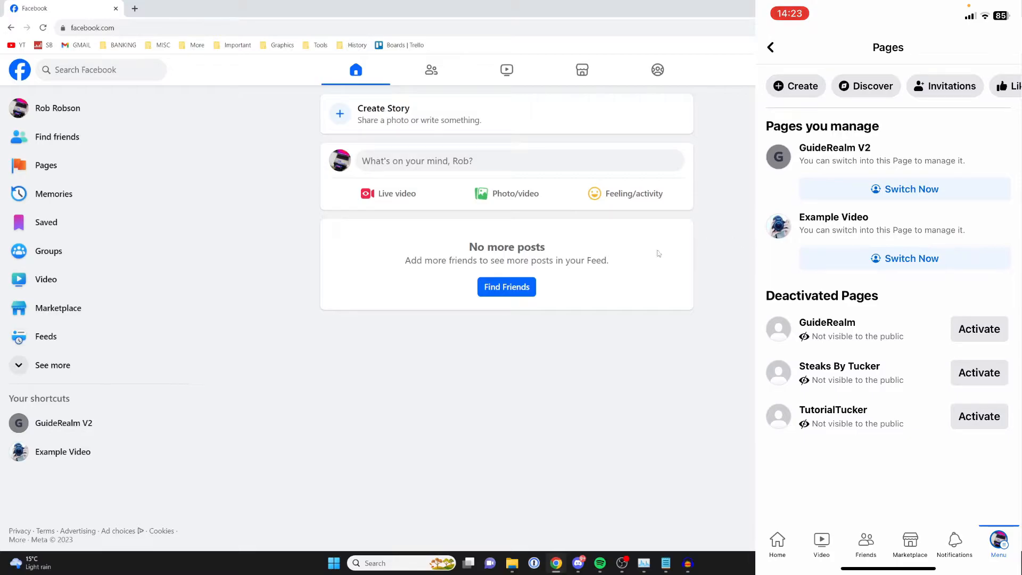
- Show the desktop Pages view listing GuideRealm, Steaks By Tucker and TutorialTucker as deactivated
left_click(46, 165)
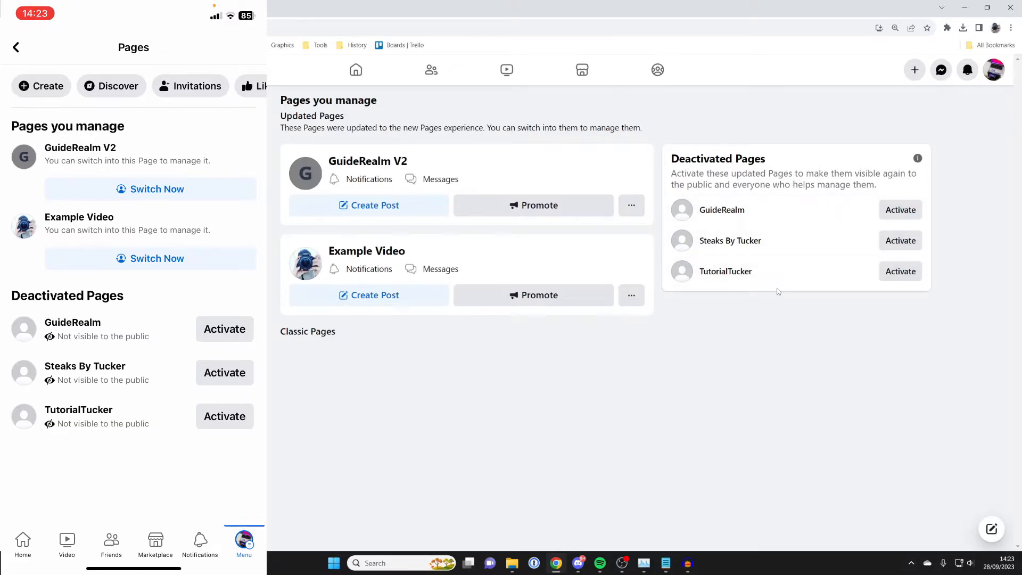
mouse_move(762, 272)
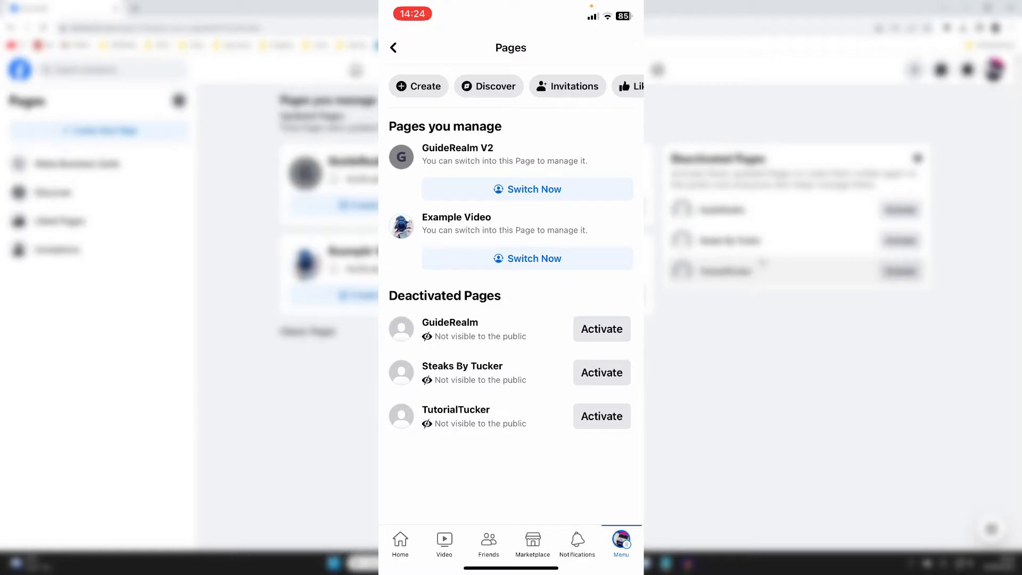
- Activate GuideRealm under Deactivated Pages and confirm making it visible to the public
left_click(600, 329)
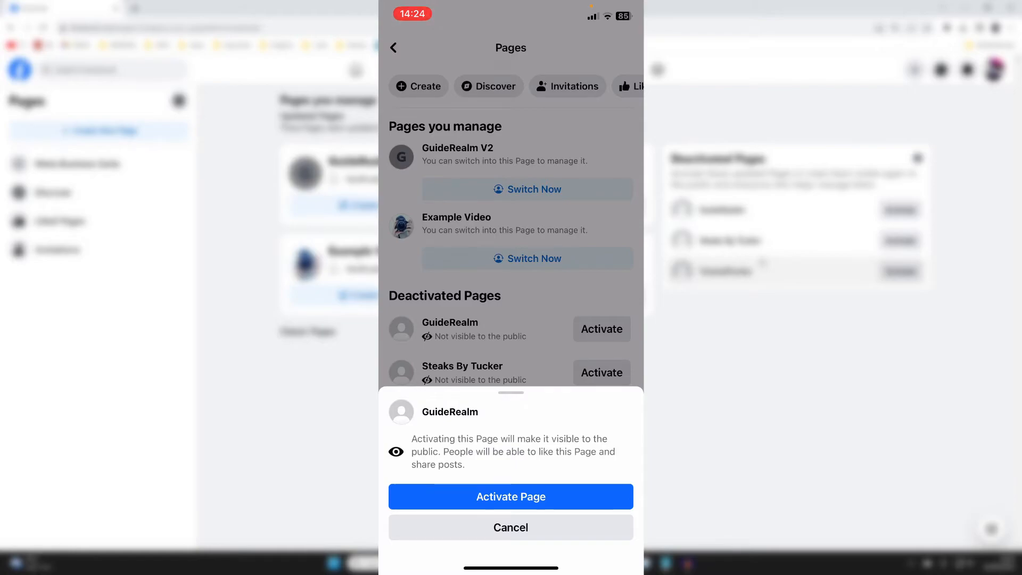
left_click(510, 496)
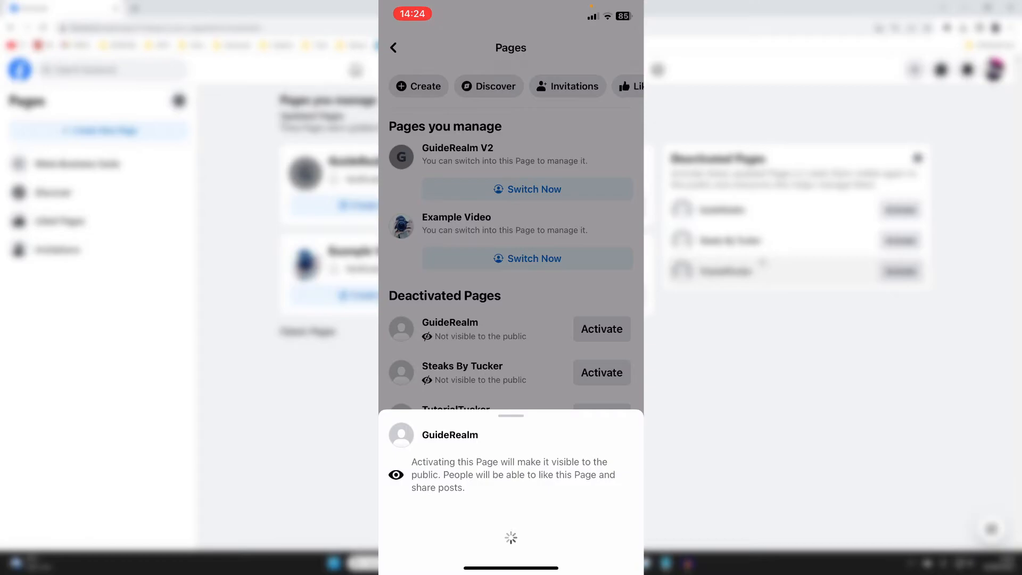